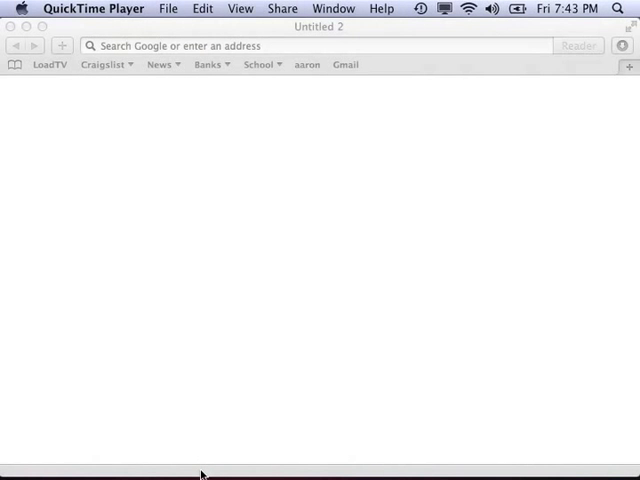
Search Google for "hitechnic gyro sensor" from the Safari address bar.
{"action": "type", "text": "hitechnic gyro sensor"}
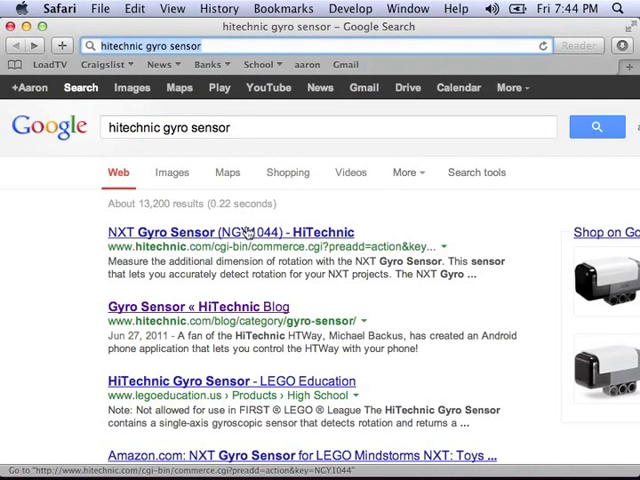
Open the "NXT Gyro Sensor (NGY1044) - HiTechnic" result and scroll to its $54.95 price.
{"action": "left_click", "coordinate": [223, 232]}
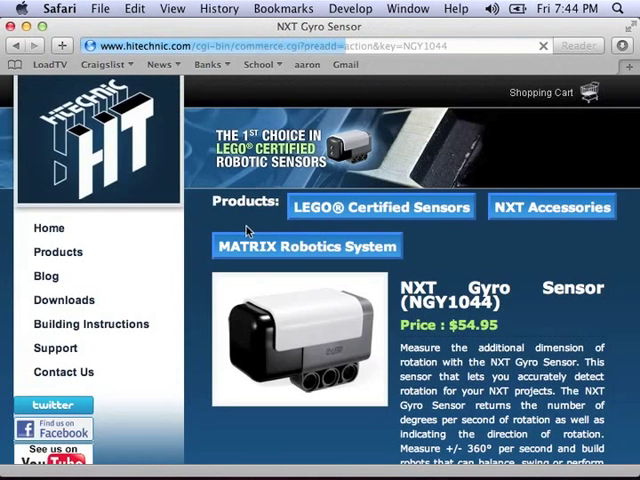
{"action": "scroll", "scroll_direction": "down", "scroll_amount": 3}
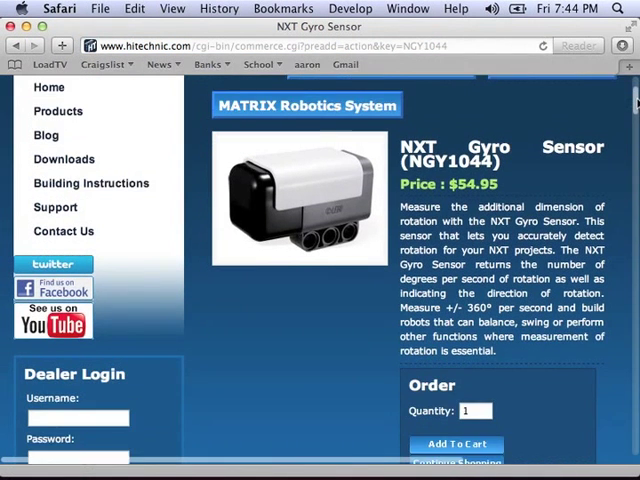
{"action": "scroll", "scroll_direction": "down", "scroll_amount": 3}
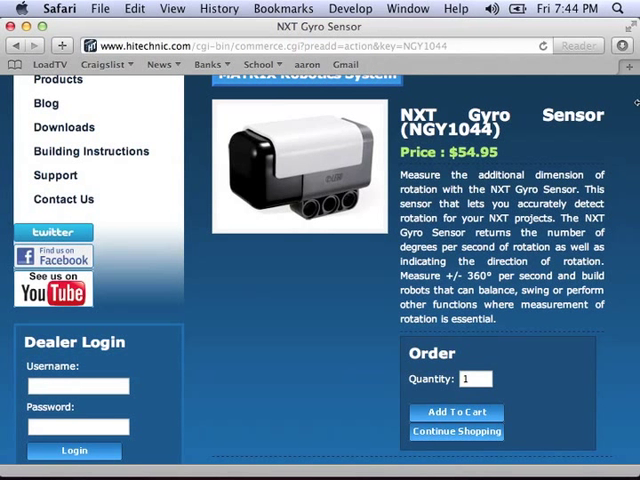
Scroll past the Order box to the Introduction and Programming sections.
{"action": "scroll", "scroll_direction": "down", "scroll_amount": 3}
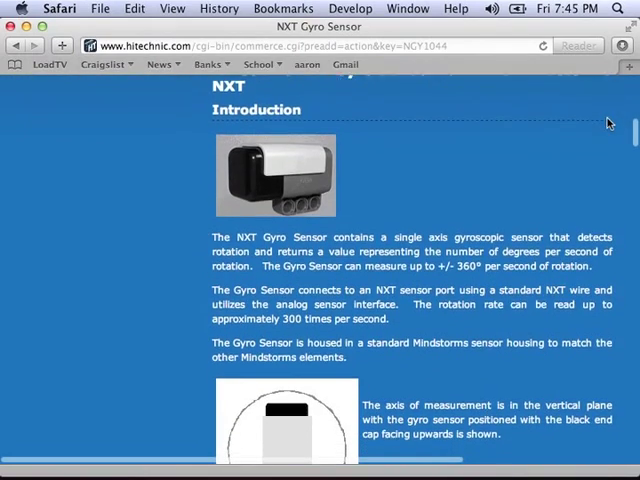
{"action": "scroll", "scroll_direction": "down", "scroll_amount": 3}
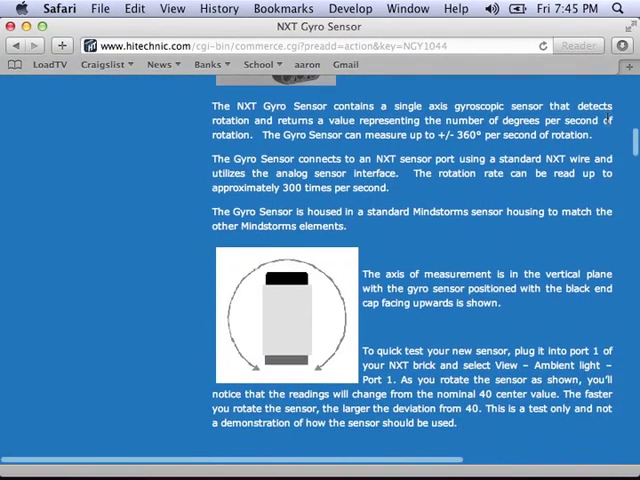
{"action": "scroll", "scroll_direction": "down", "scroll_amount": 3}
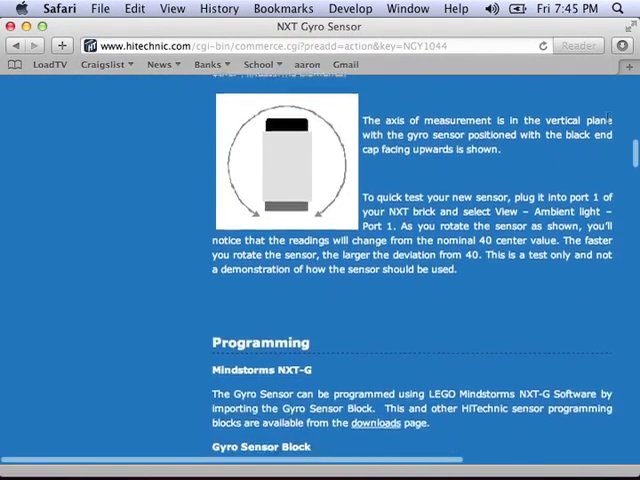
{"action": "scroll", "scroll_direction": "down", "scroll_amount": 3}
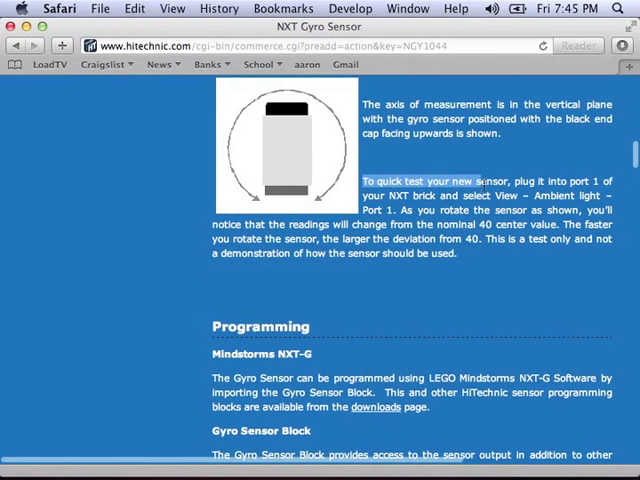